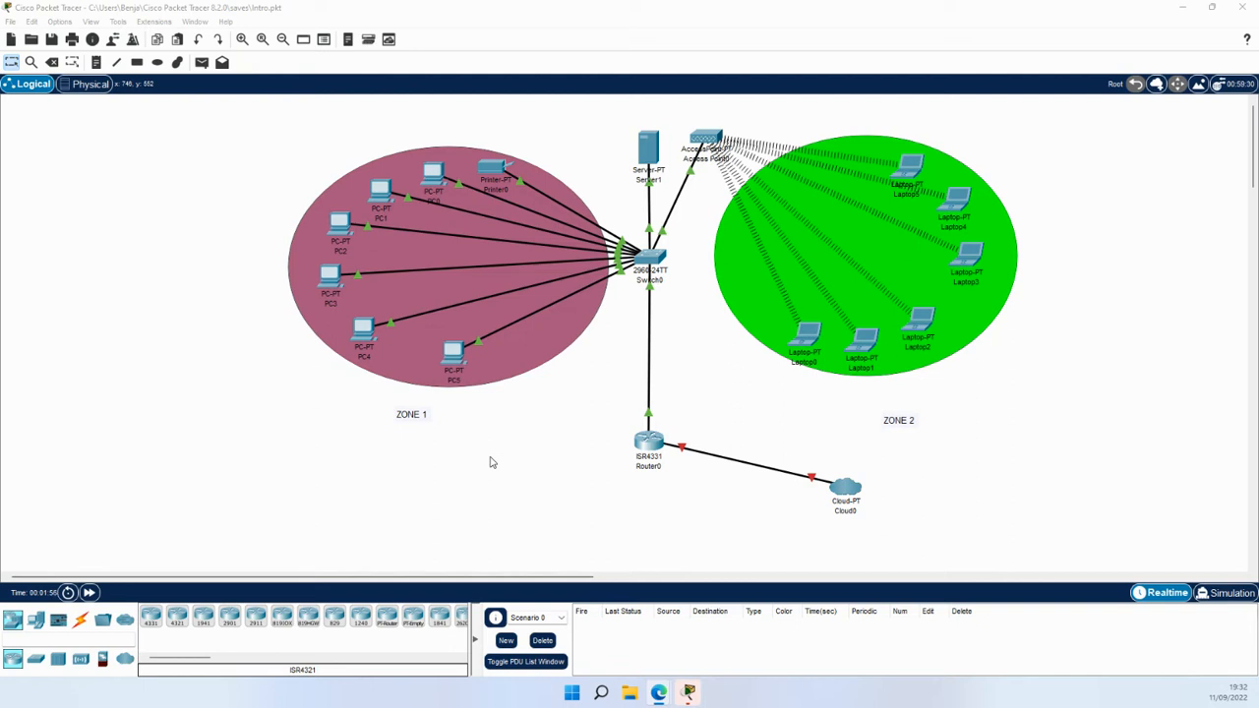
mouse_move(444, 496)
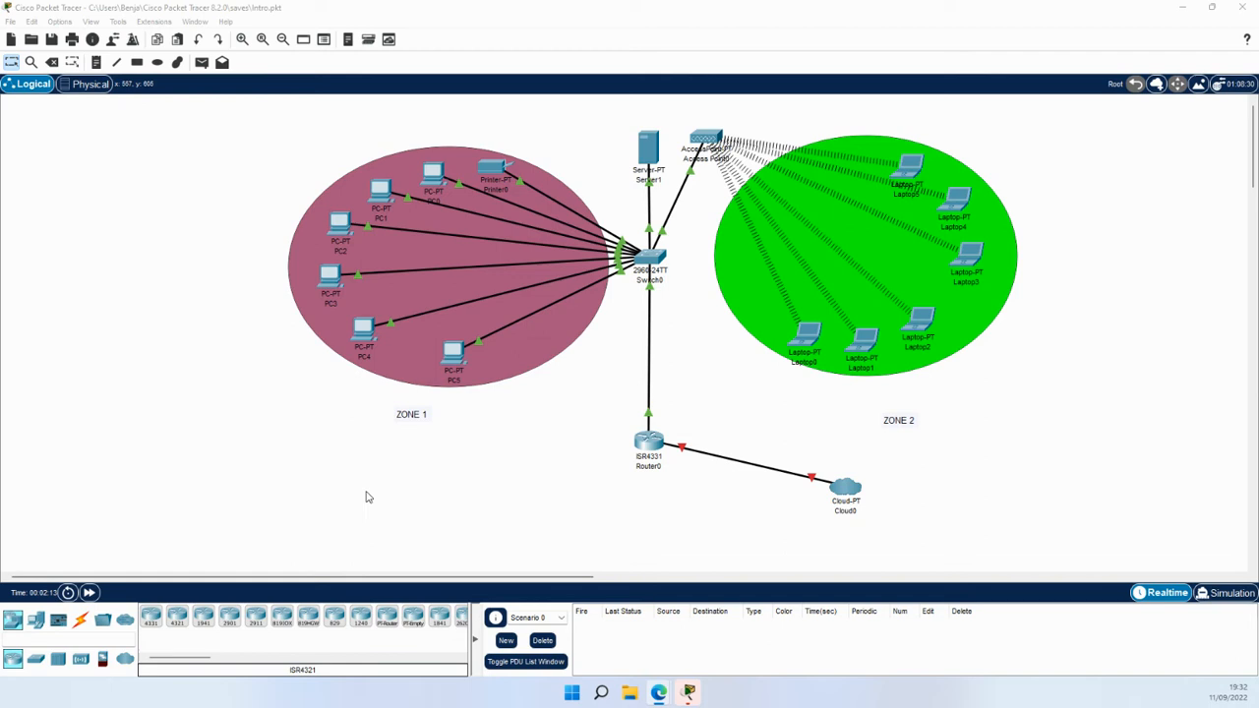
mouse_move(311, 480)
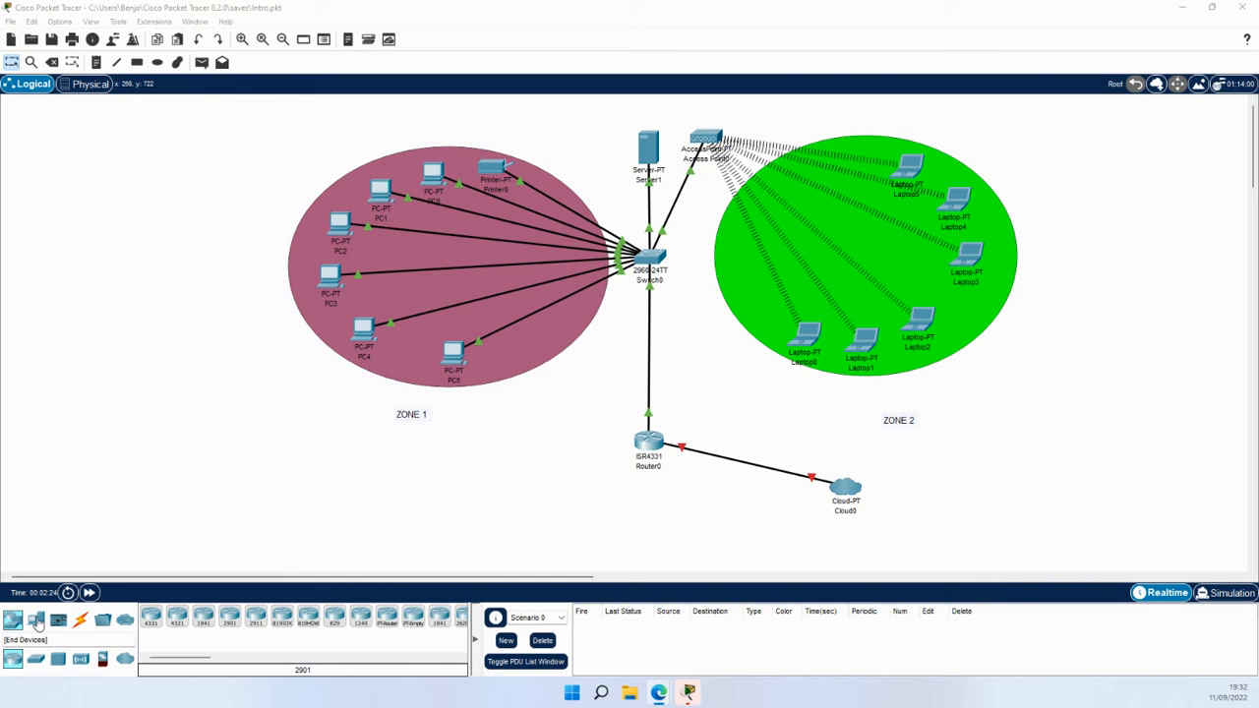
left_click(14, 621)
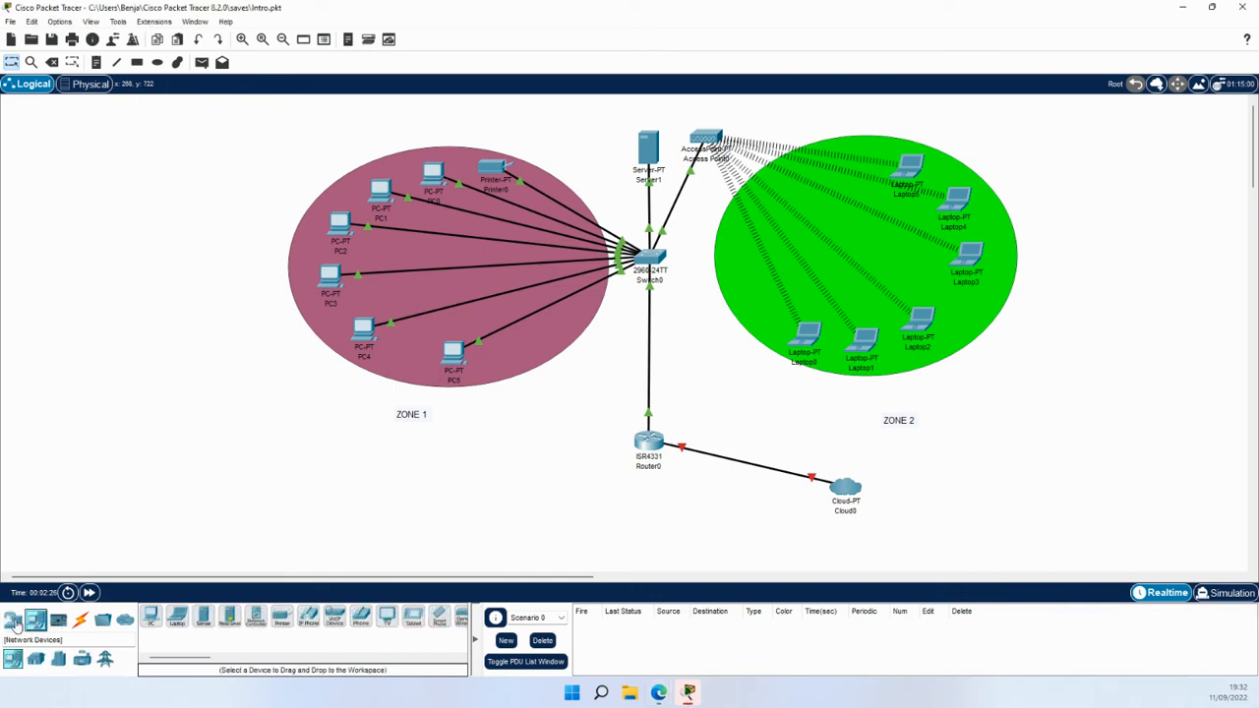
left_click(36, 619)
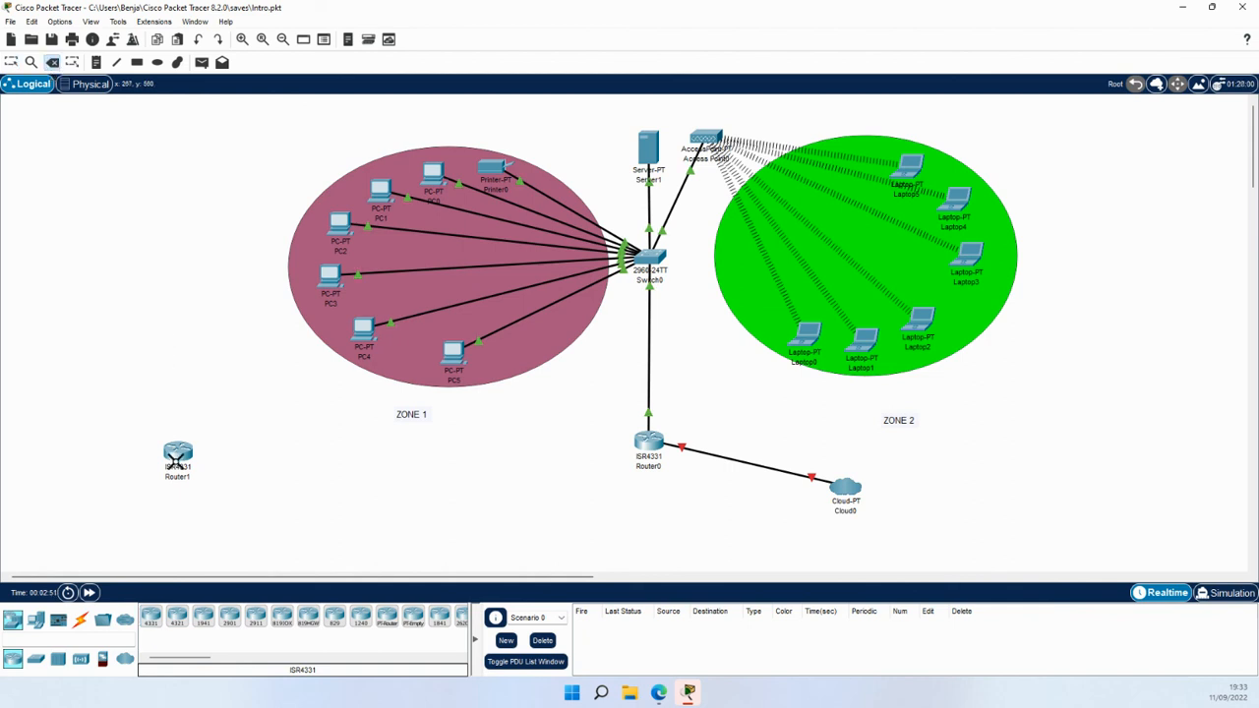
left_click(177, 452)
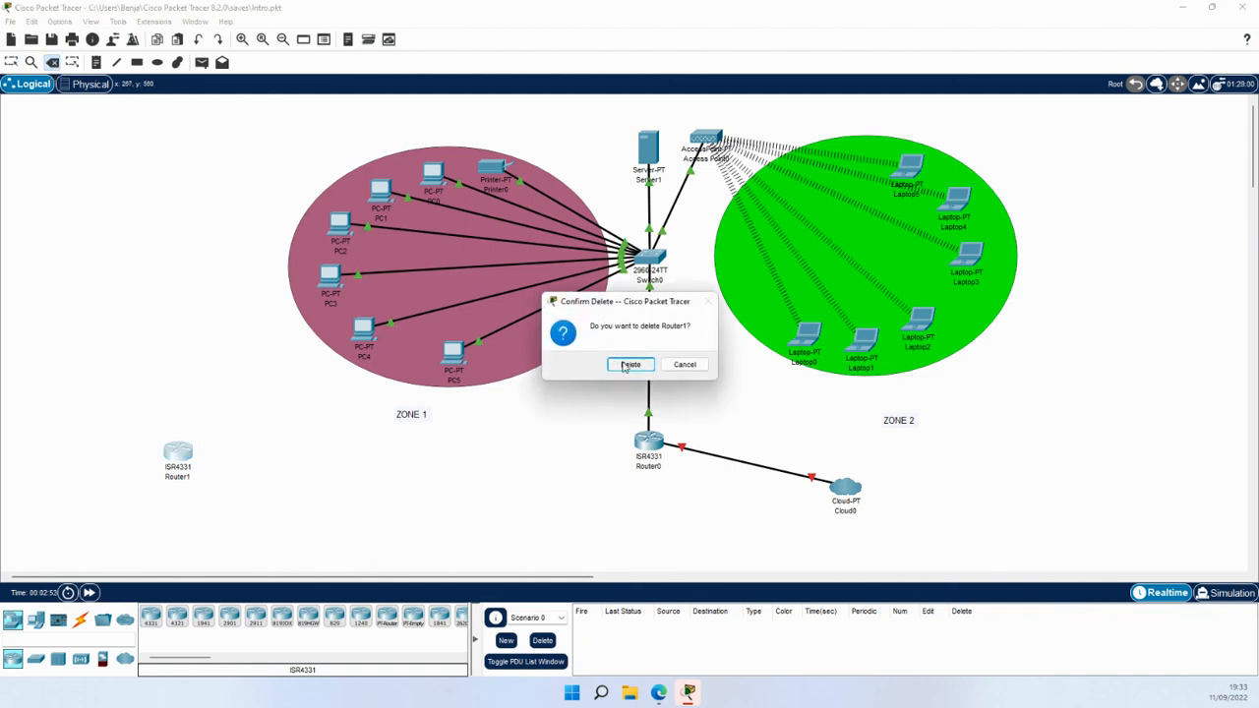
left_click(629, 364)
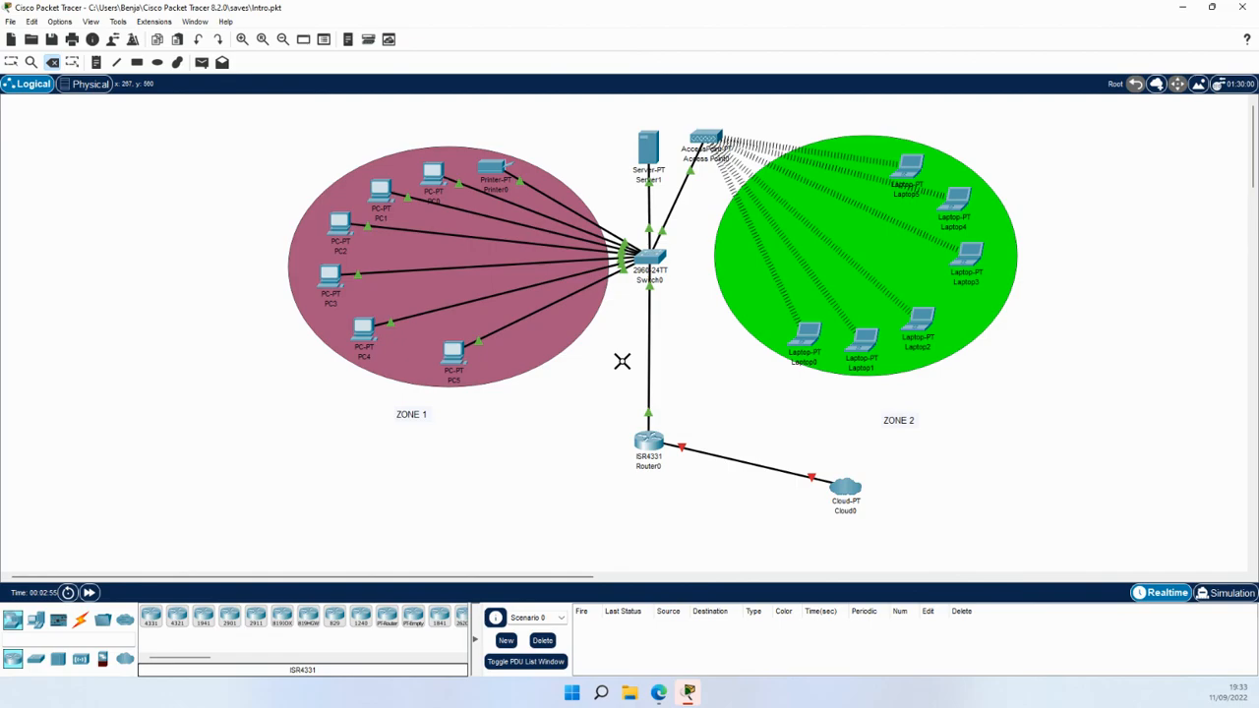